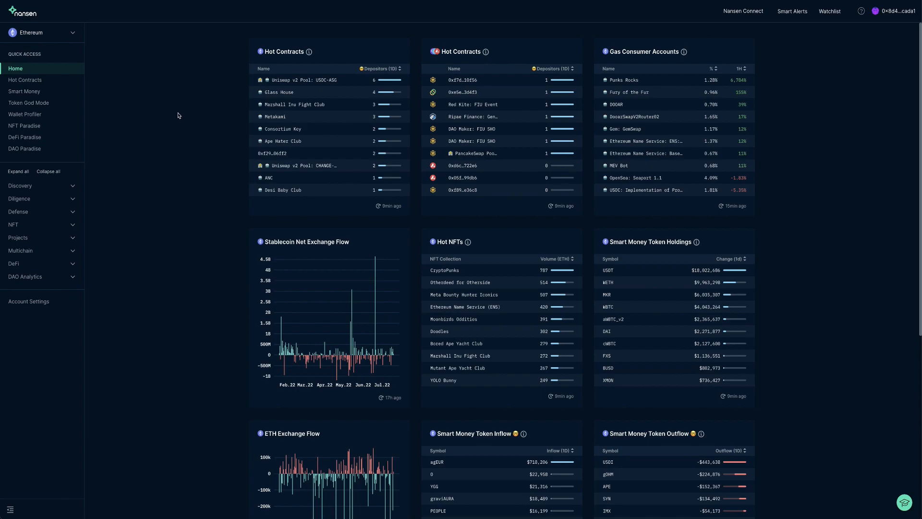
# - Load the Token God Mode summary for [WETH] Wrapped Ether and select WETH in the trades table
pyautogui.click(28, 102)
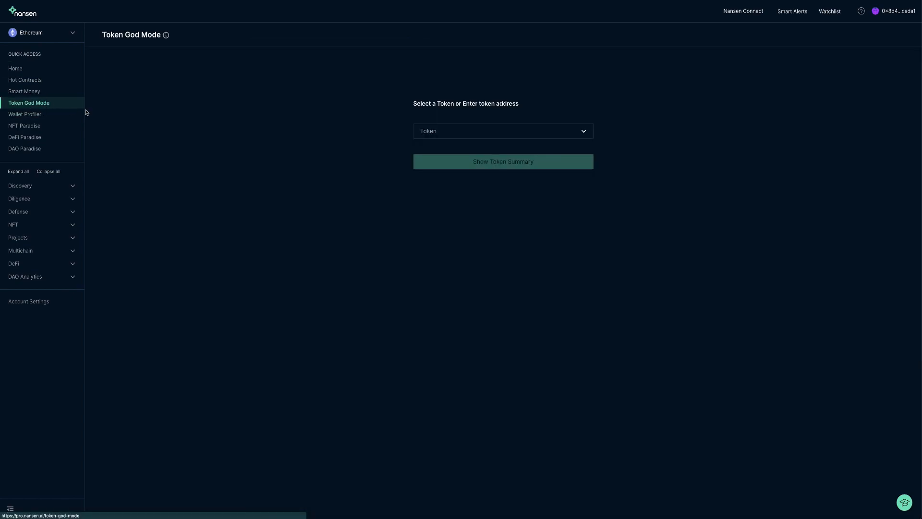
pyautogui.write('We')
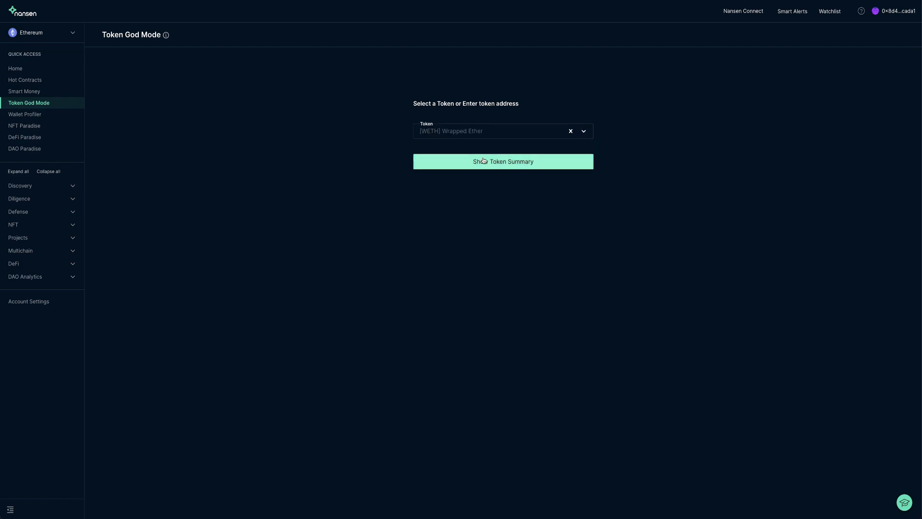
pyautogui.click(503, 161)
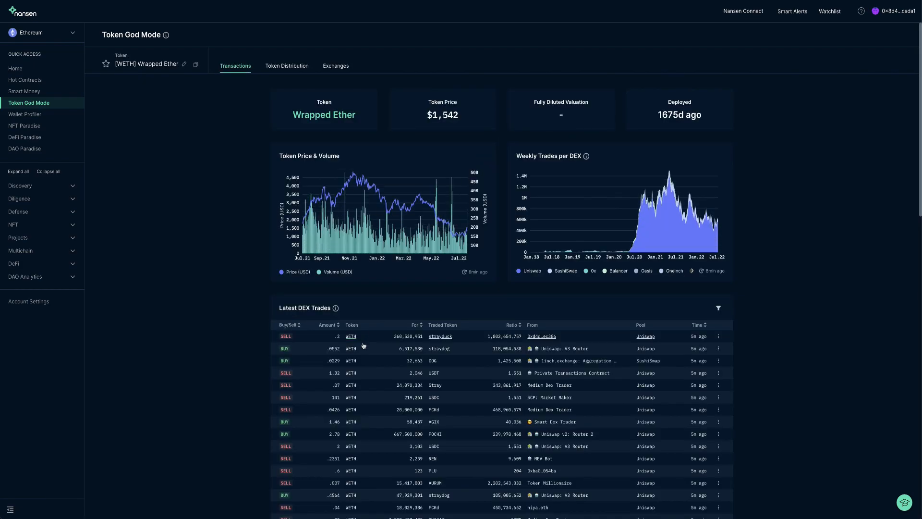
pyautogui.click(350, 336)
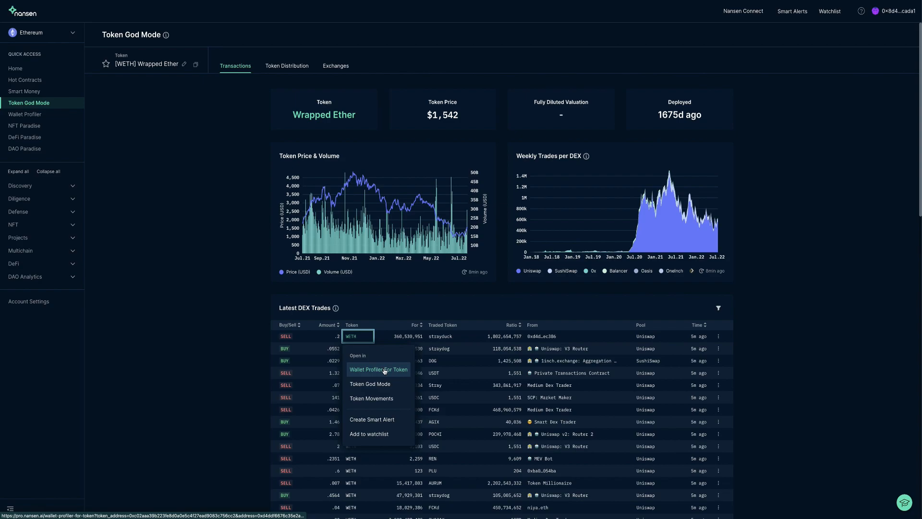
pyautogui.moveTo(15, 68)
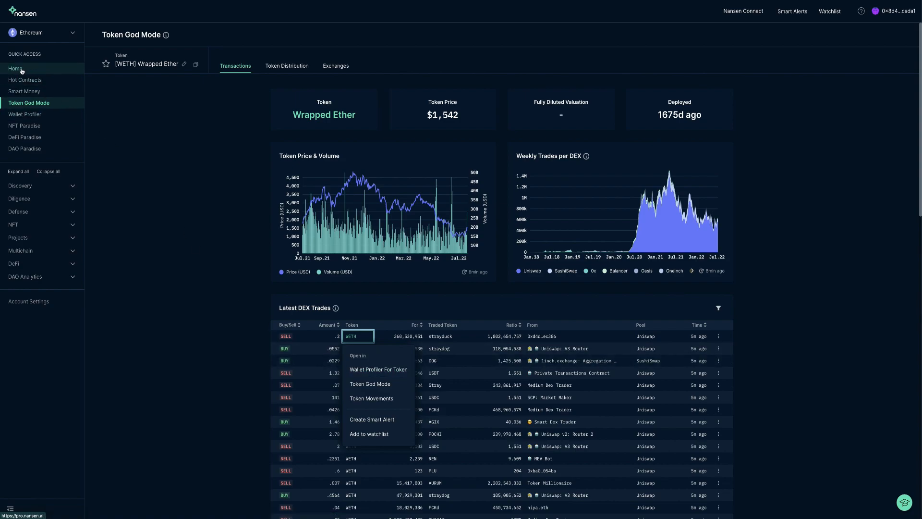
pyautogui.click(15, 68)
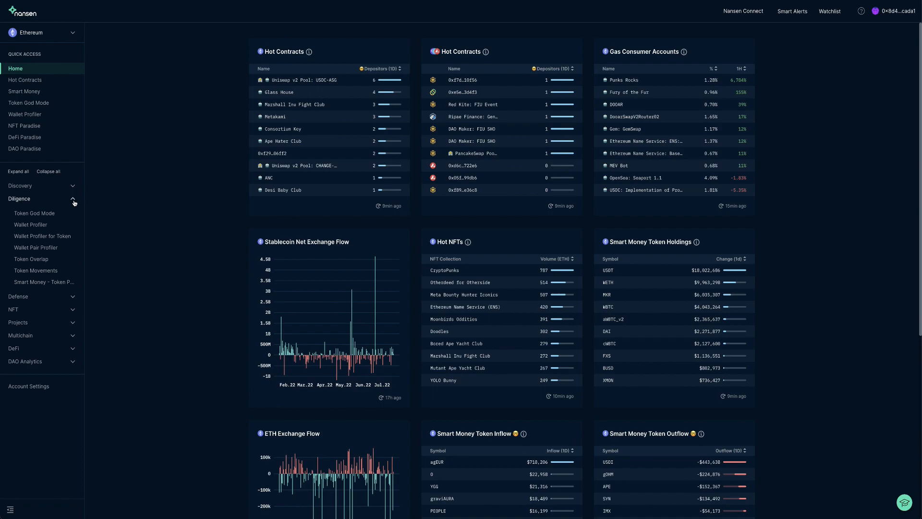
pyautogui.click(42, 236)
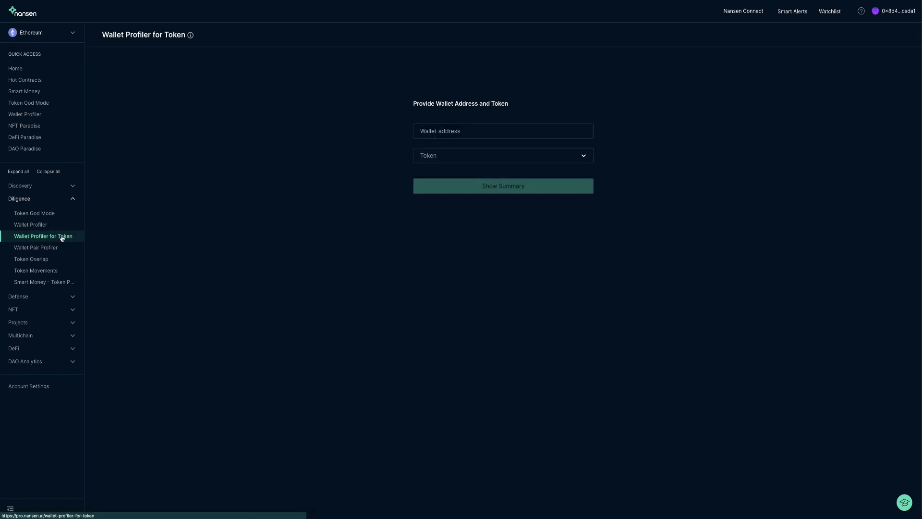
pyautogui.click(503, 130)
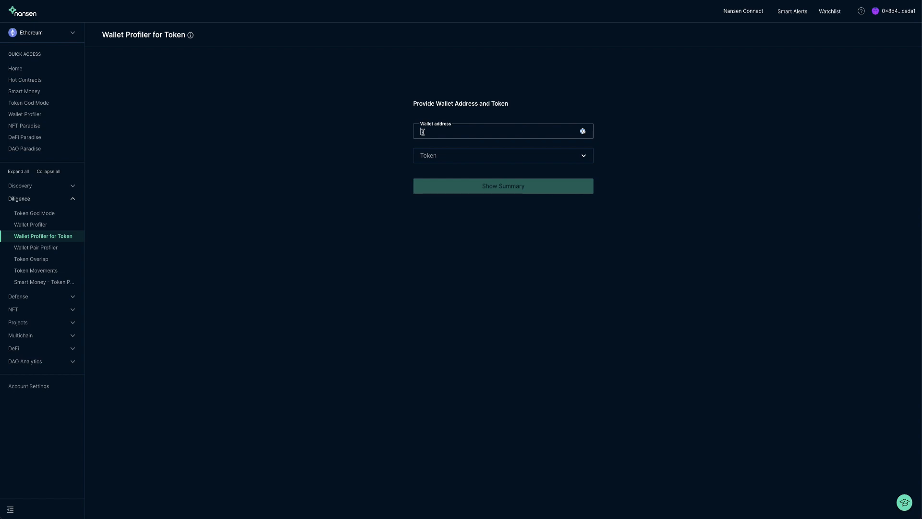
pyautogui.write('0x43cc25b1fb6435d8d893fcf308de5c300a568be2')
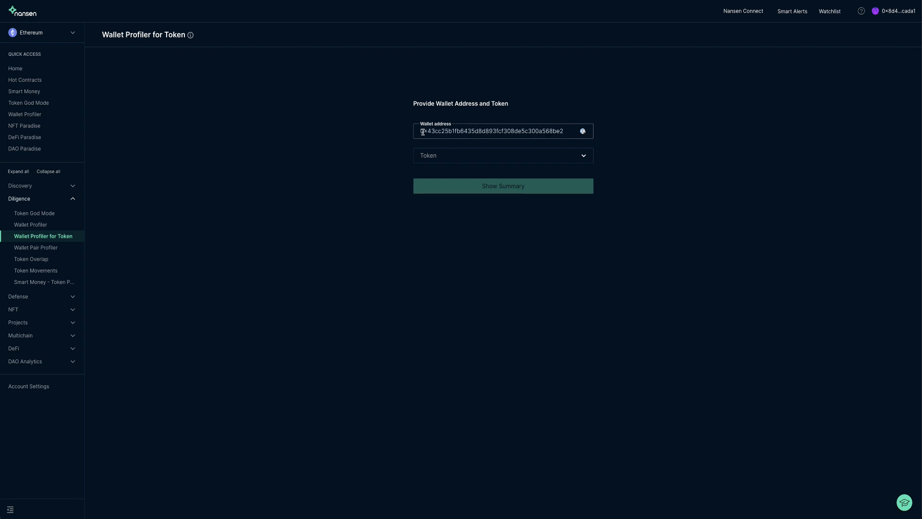
pyautogui.write('W')
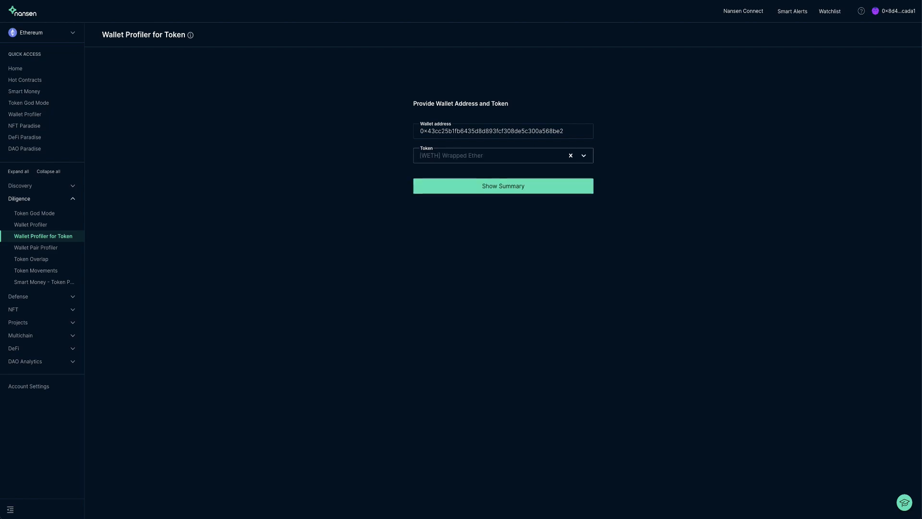
pyautogui.moveTo(486, 178)
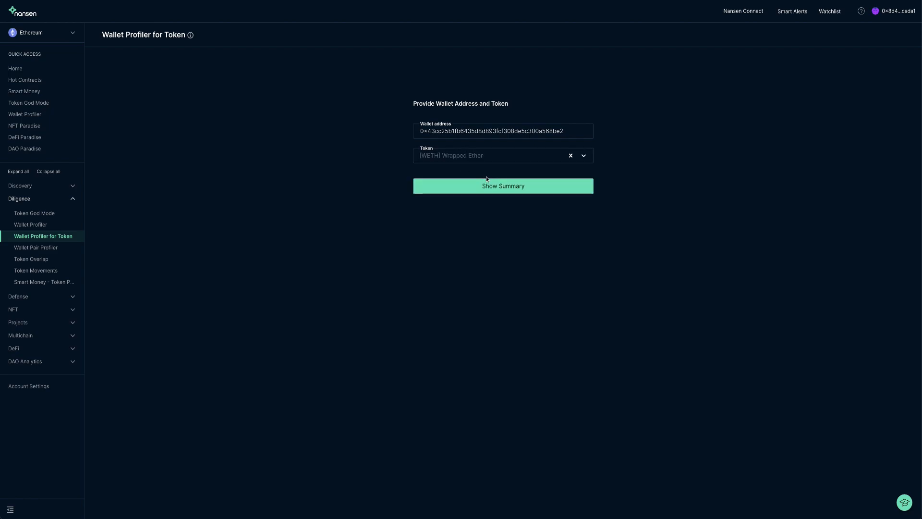
# - Generate the WETH summary for the wallet, showing its $77.6k balance and history
pyautogui.click(503, 186)
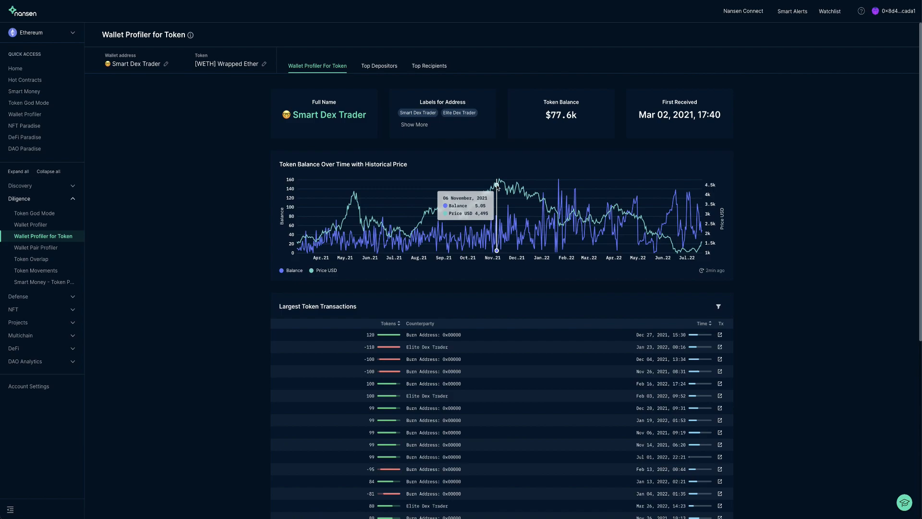
pyautogui.moveTo(98, 88)
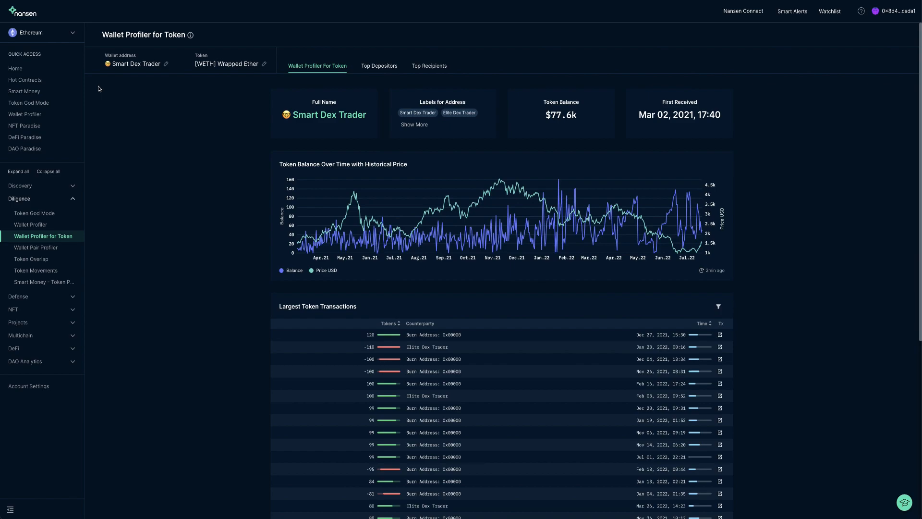
# - Scroll through the Largest Token Transactions table and open its Set table filters
pyautogui.scroll(-3)
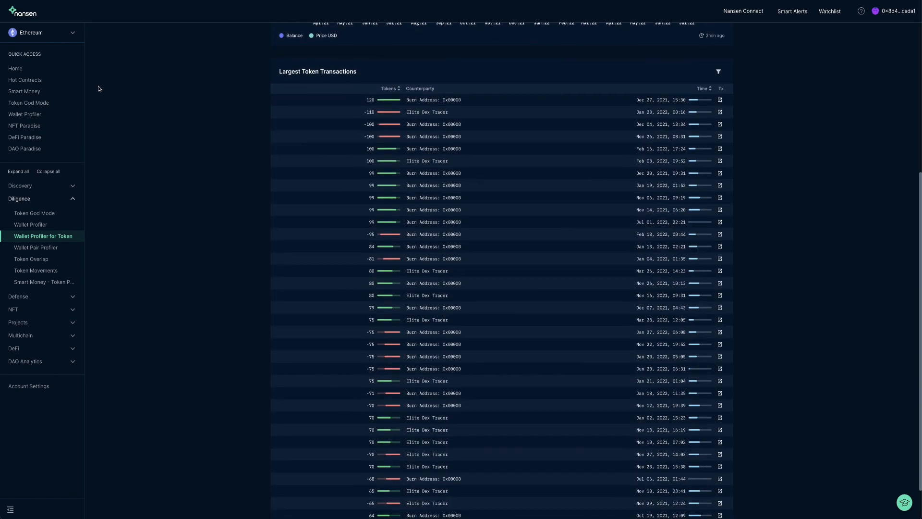
pyautogui.scroll(-3)
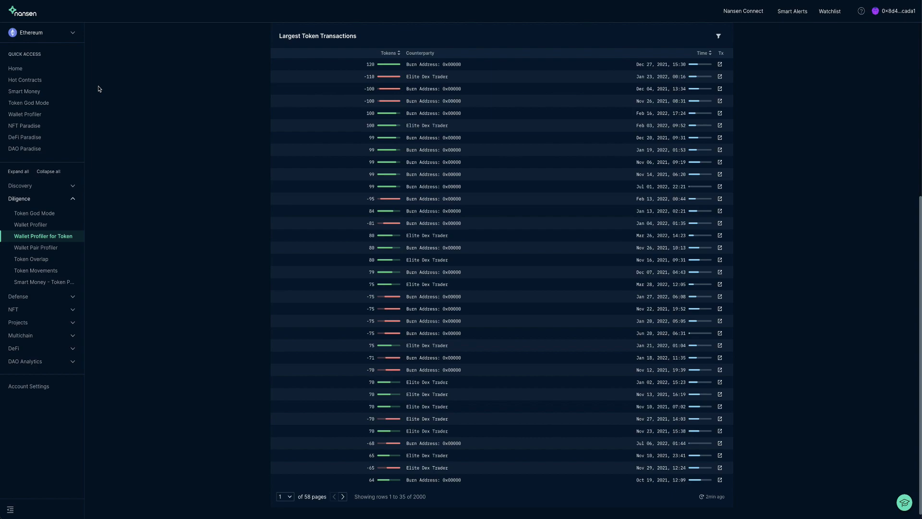
pyautogui.click(718, 36)
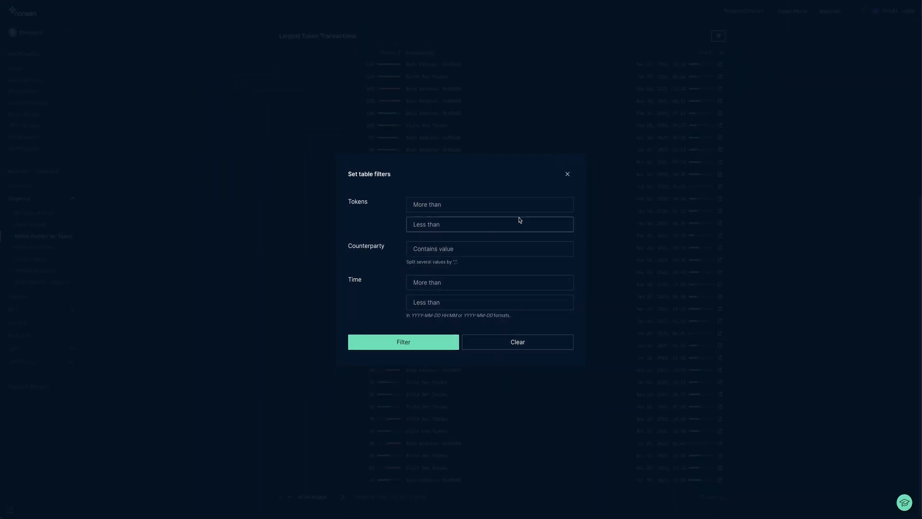
# - Close the table filters and show the Top Depositors view with its 378 depositing addresses
pyautogui.click(379, 66)
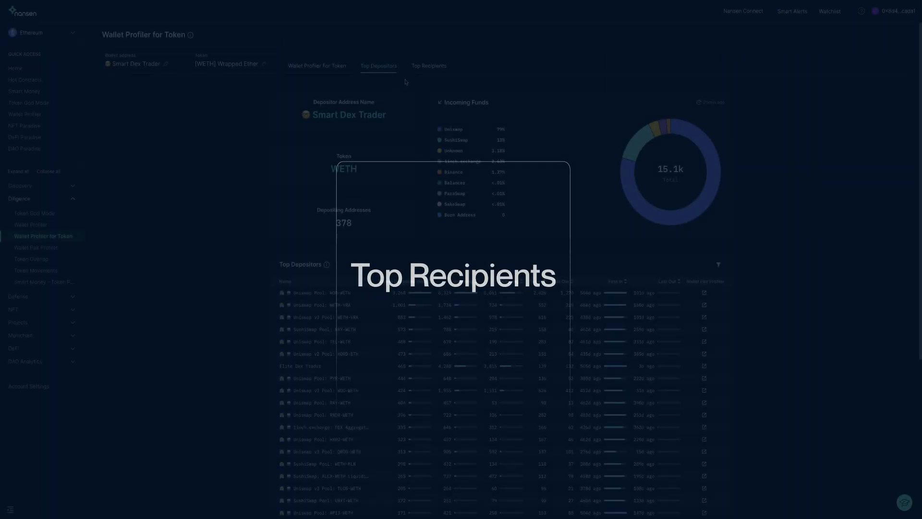
pyautogui.click(429, 65)
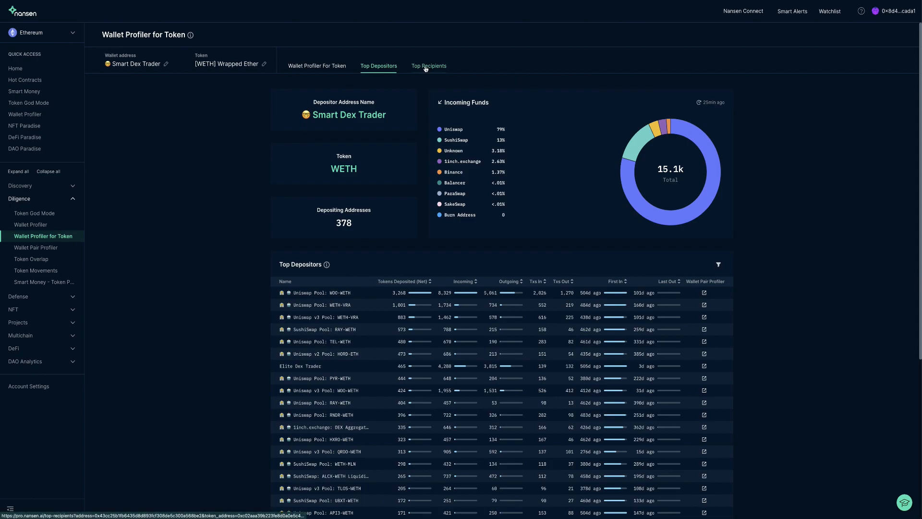
# - Browse the Top Recipients list, then profile transfers with the Binance: Deposit wallet
pyautogui.click(428, 66)
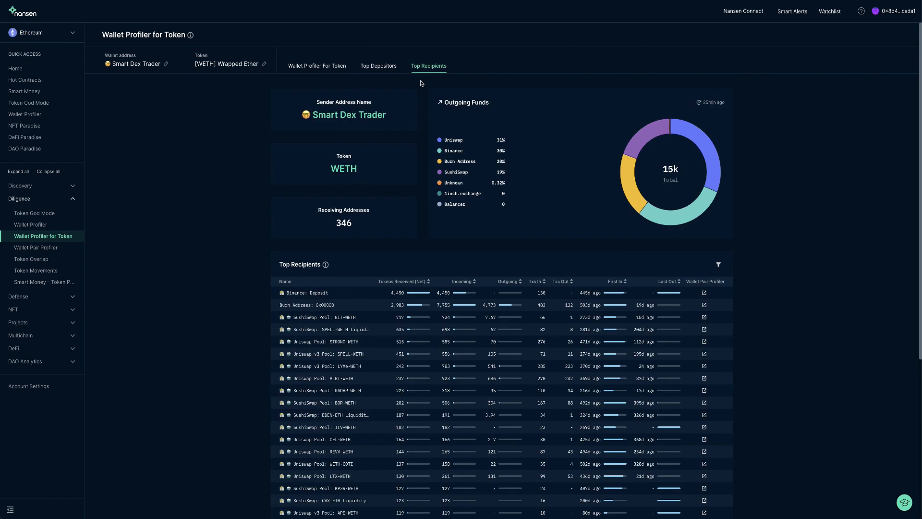
pyautogui.scroll(-3)
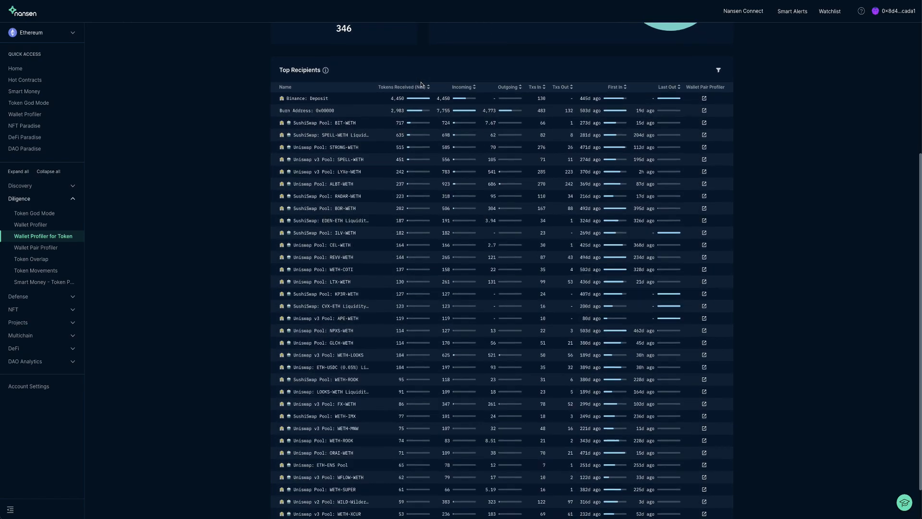
pyautogui.scroll(3)
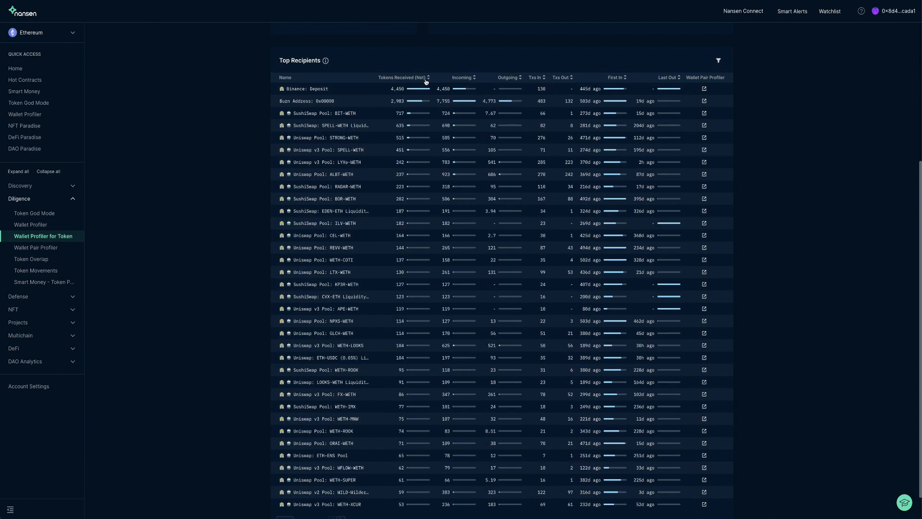
pyautogui.click(717, 60)
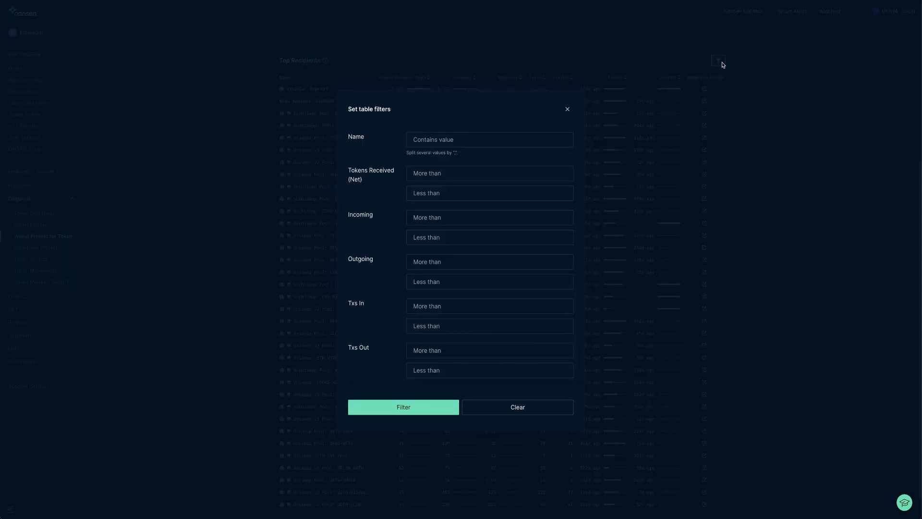
pyautogui.click(566, 109)
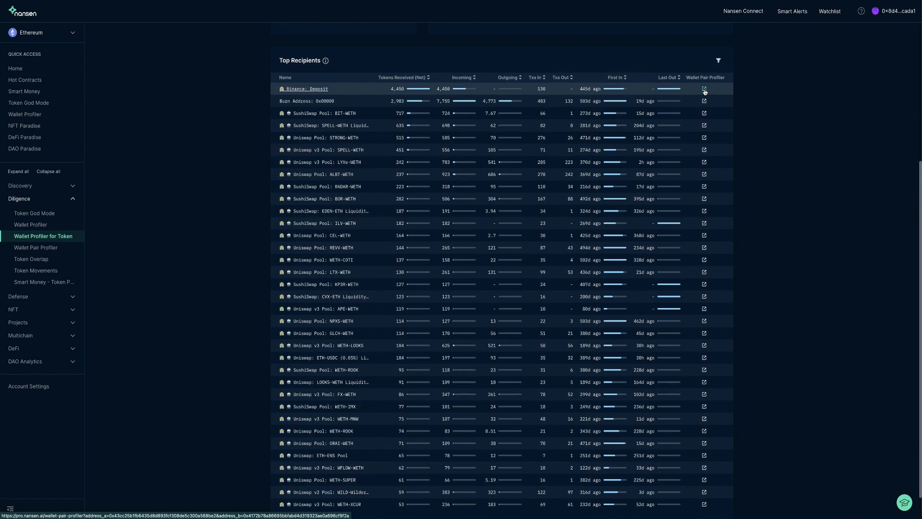
pyautogui.click(704, 89)
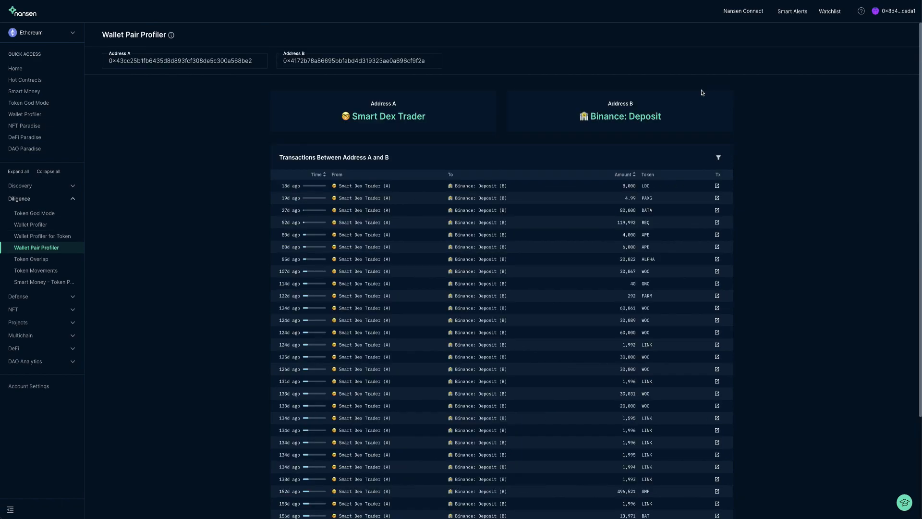